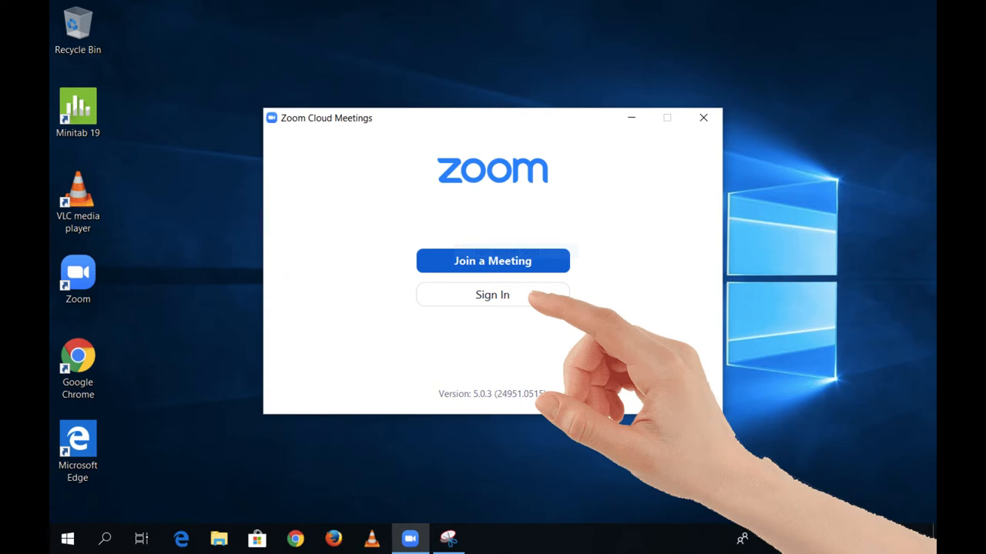
Step: Start Zoom sign-in using single sign-on with the cofc company domain
click(492, 295)
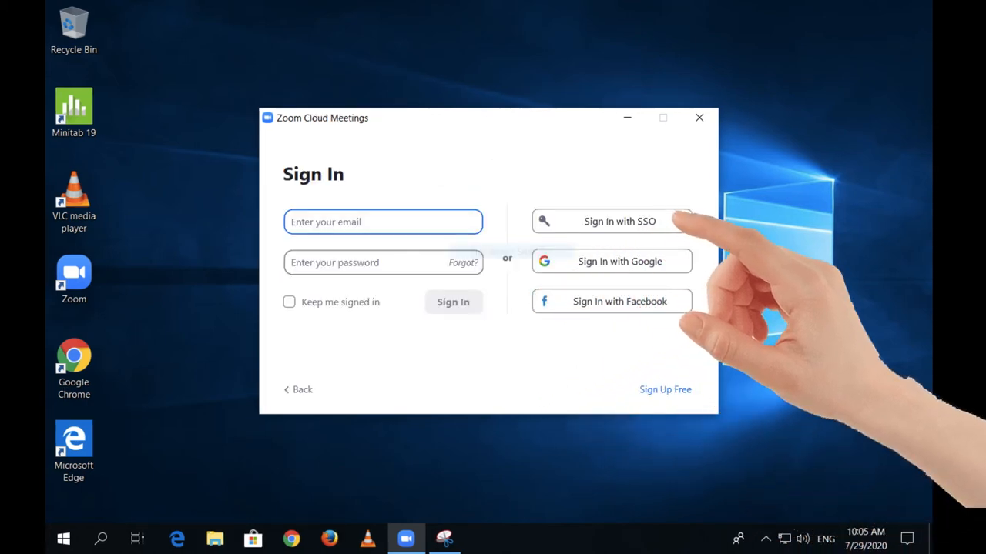
click(610, 221)
text(cofc)
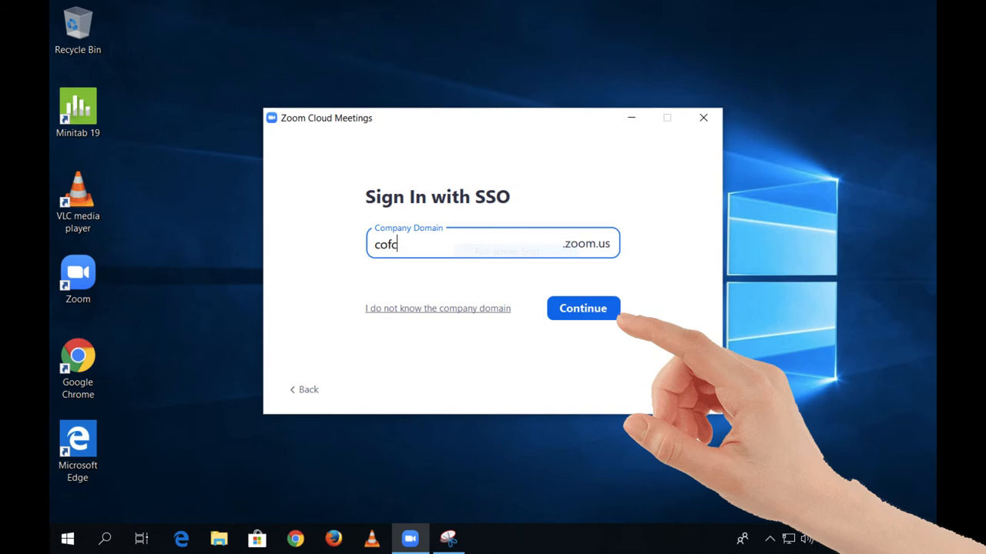
Step: Continue to the cofc Microsoft login and submit the college username and password
click(582, 308)
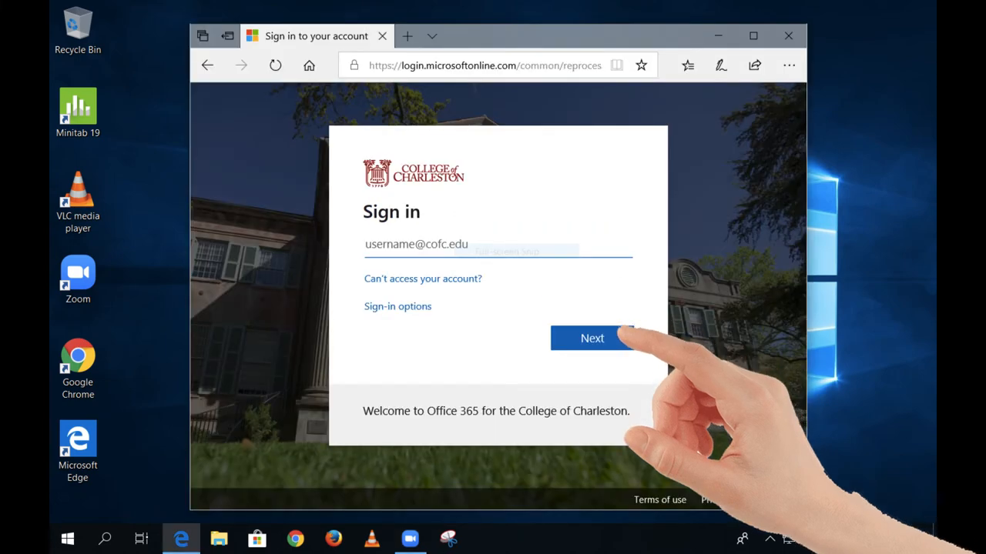
click(592, 339)
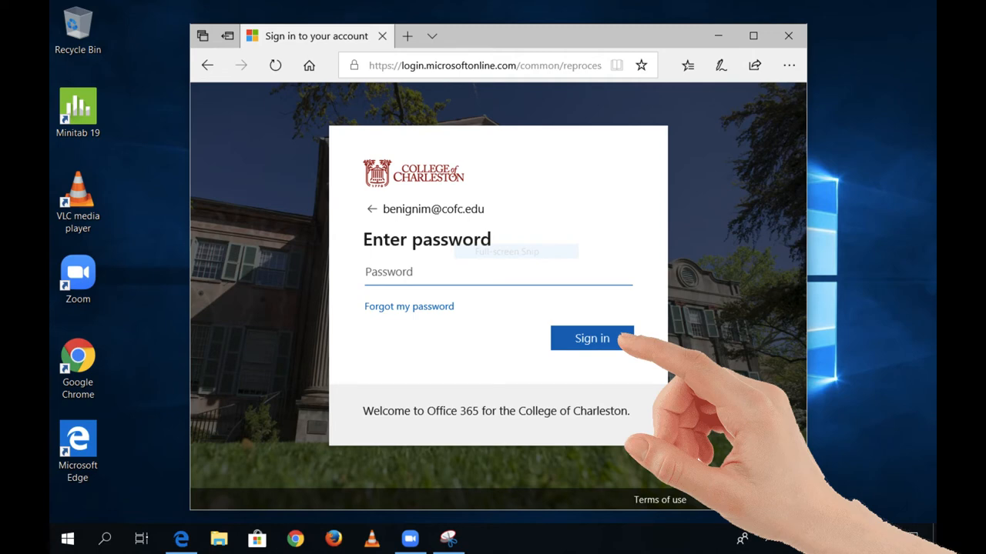
click(592, 338)
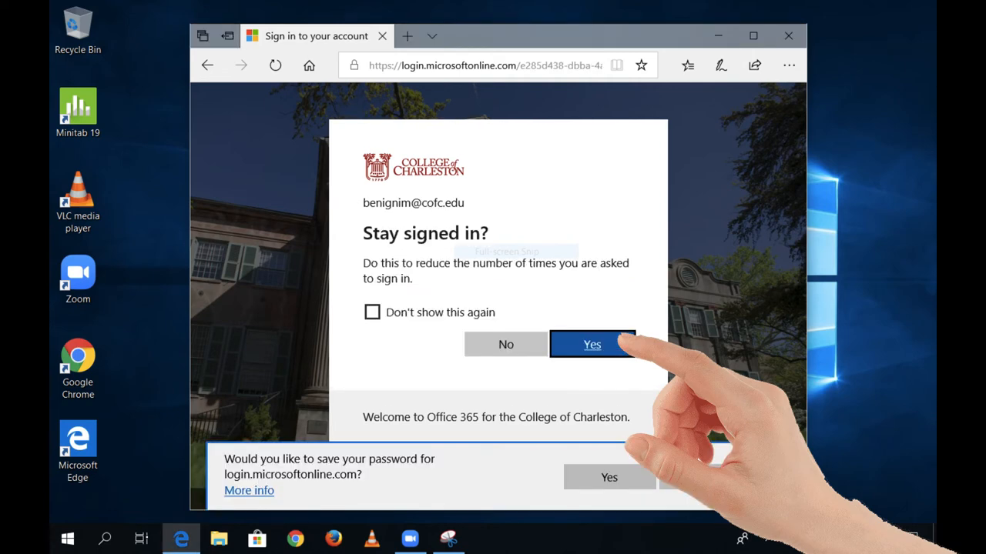
Step: Choose to stay signed in, then allow Edge to open Zoom Meetings
click(591, 344)
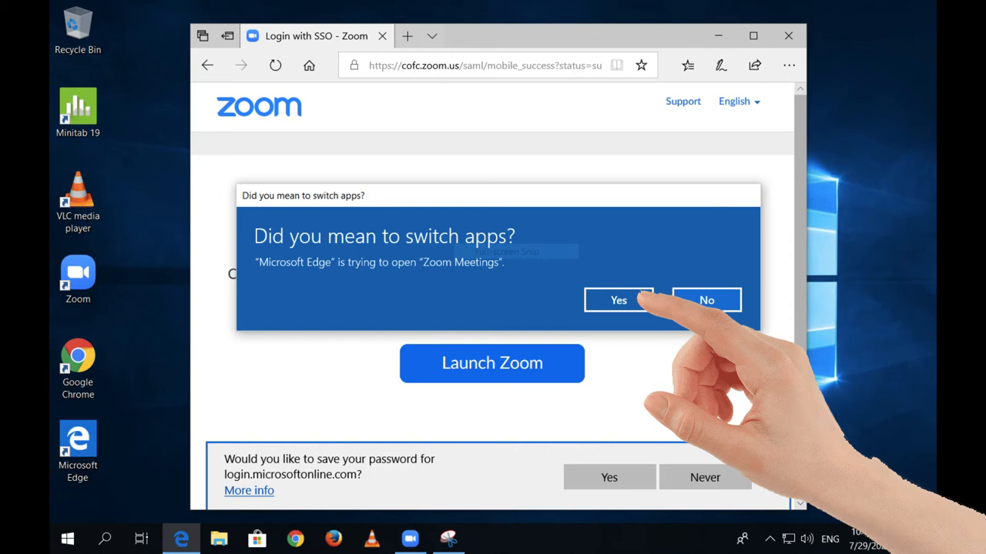
click(618, 299)
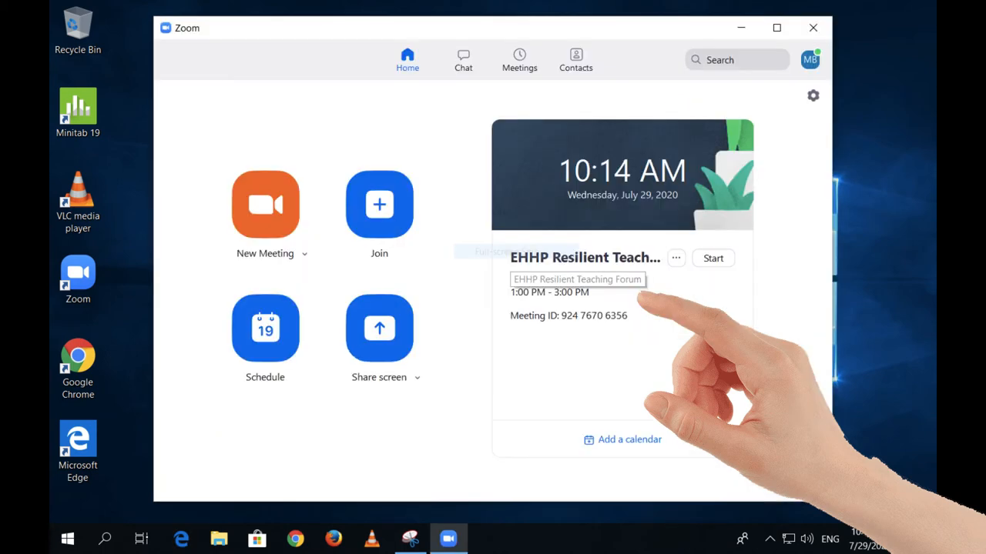